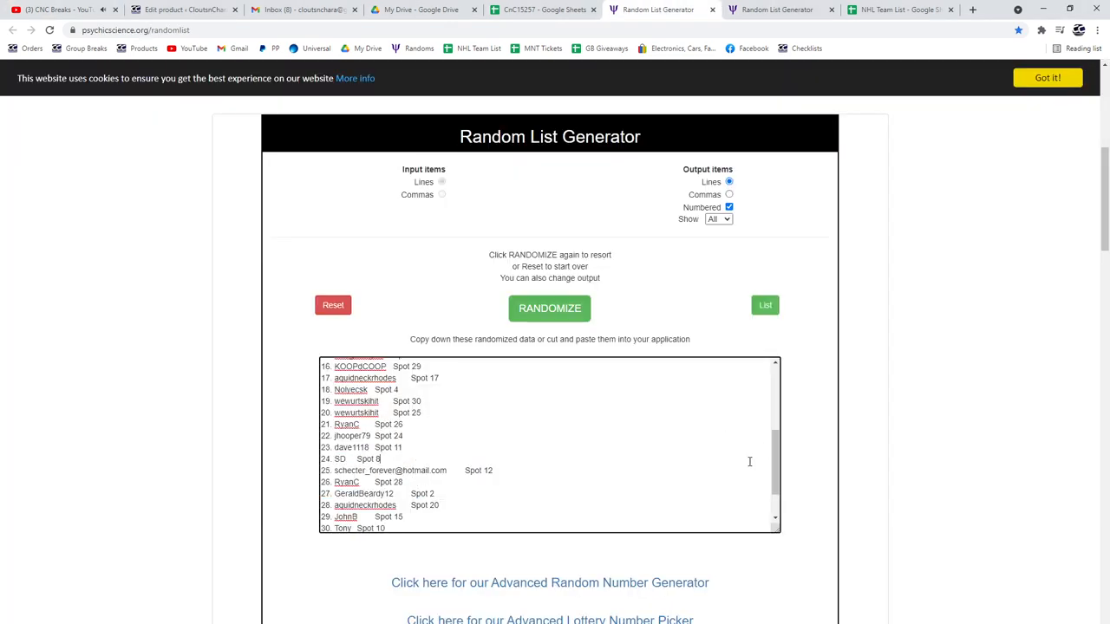
- Reshuffle the participant names-and-spots list in Random List Generator and select the result
left_click(549, 308)
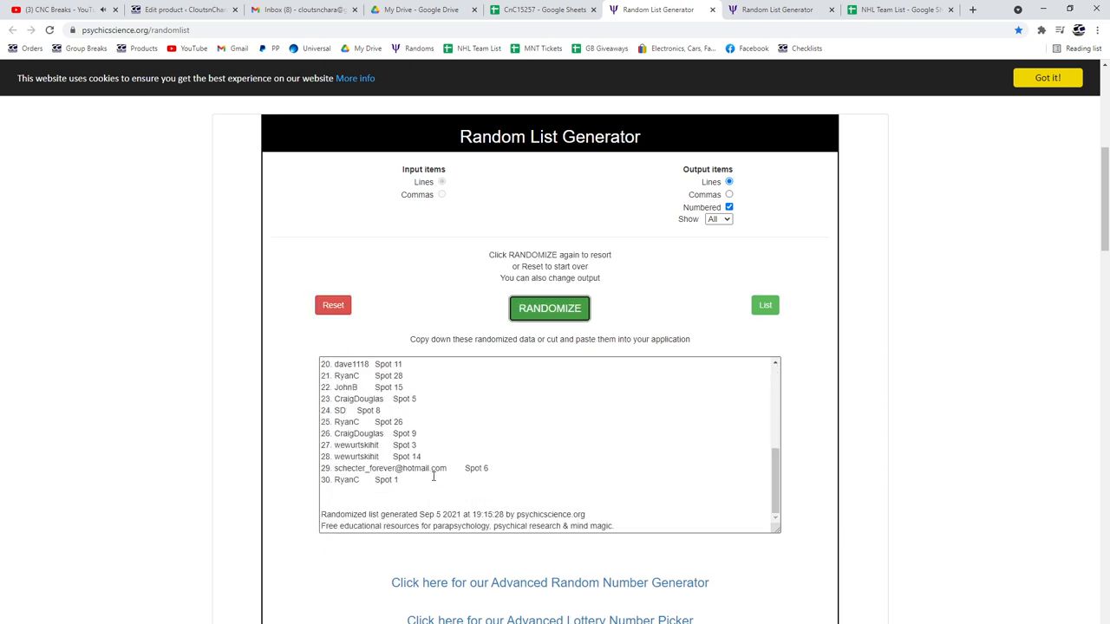
left_click(544, 9)
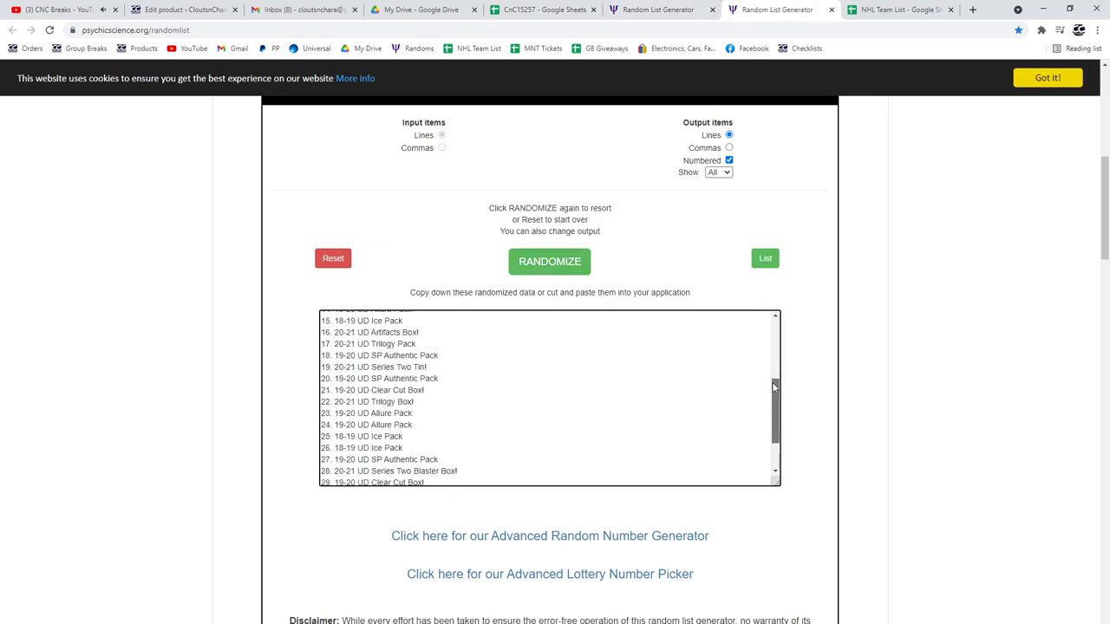
- Reshuffle the hockey card prize list, select all of it, and return to the CnC15257 spreadsheet
left_click(549, 261)
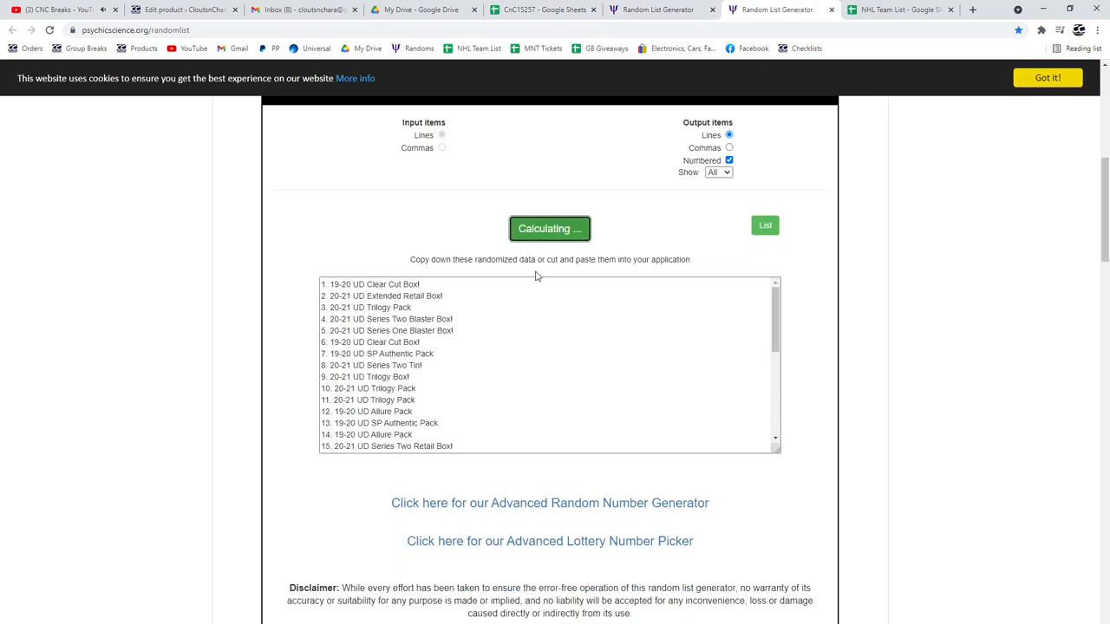
left_click(549, 228)
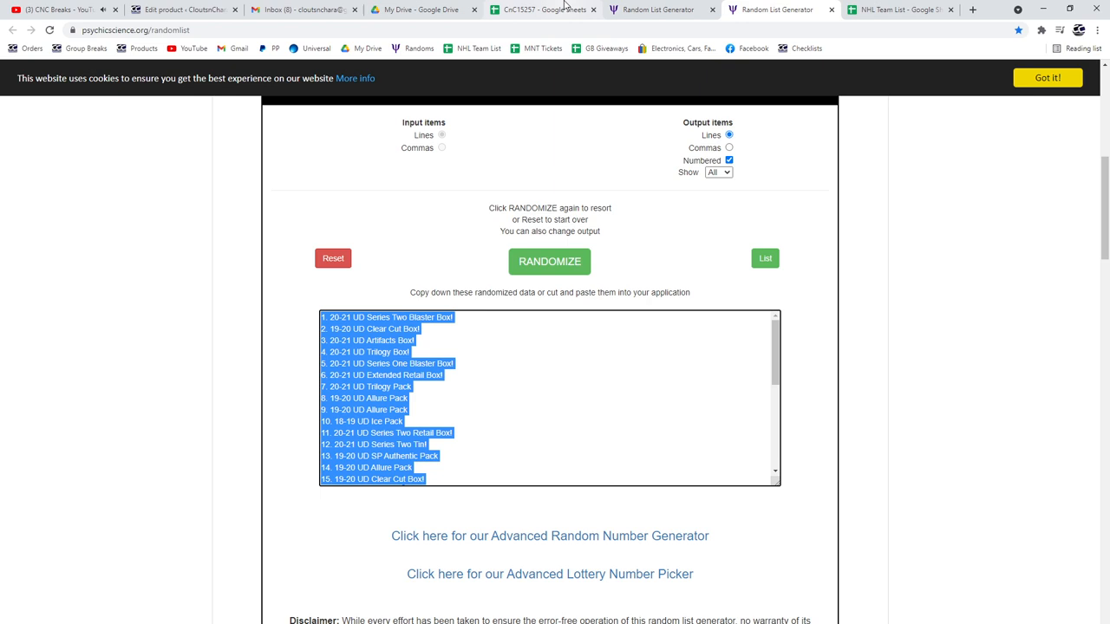
left_click(542, 9)
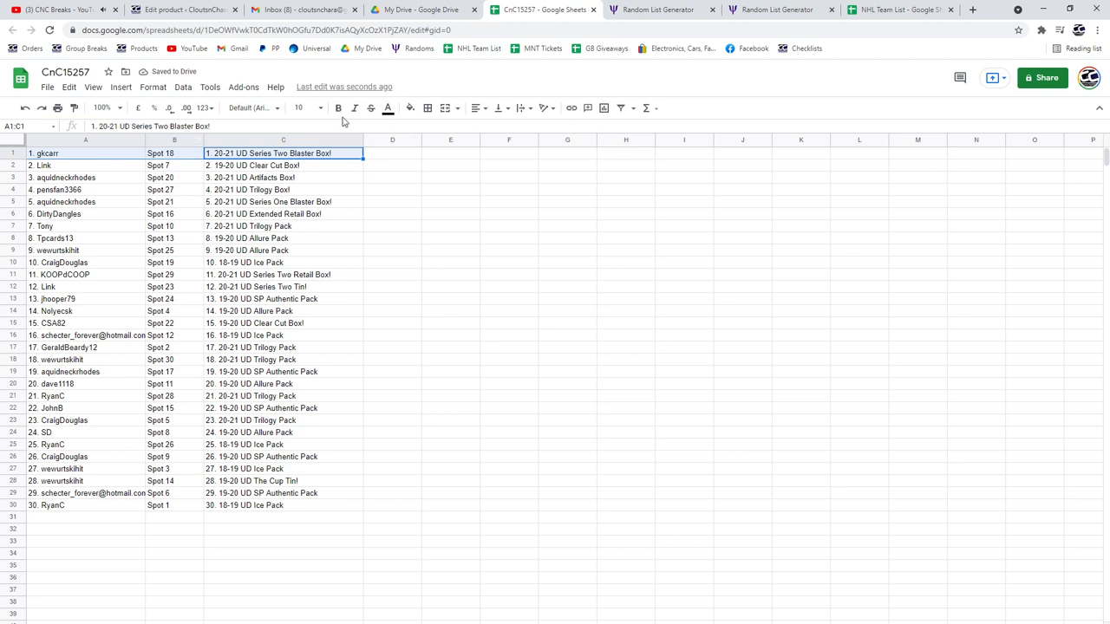
- Bold columns A–C of rows 1–6, 11, 12 and 15, the box and tin winners
left_click(337, 107)
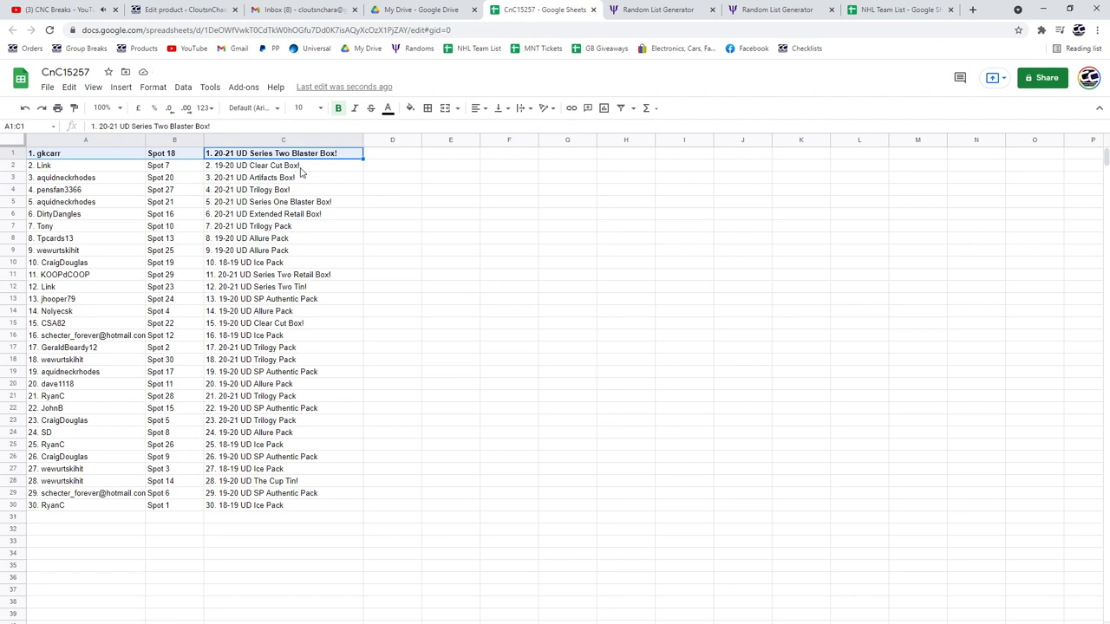
left_click(283, 164)
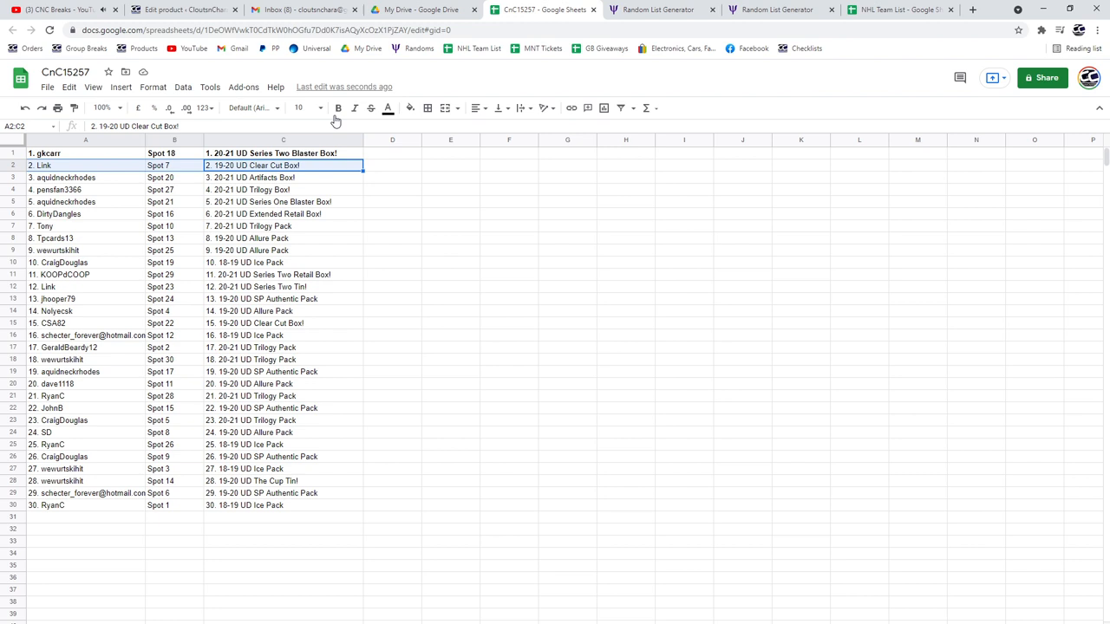
left_click(283, 177)
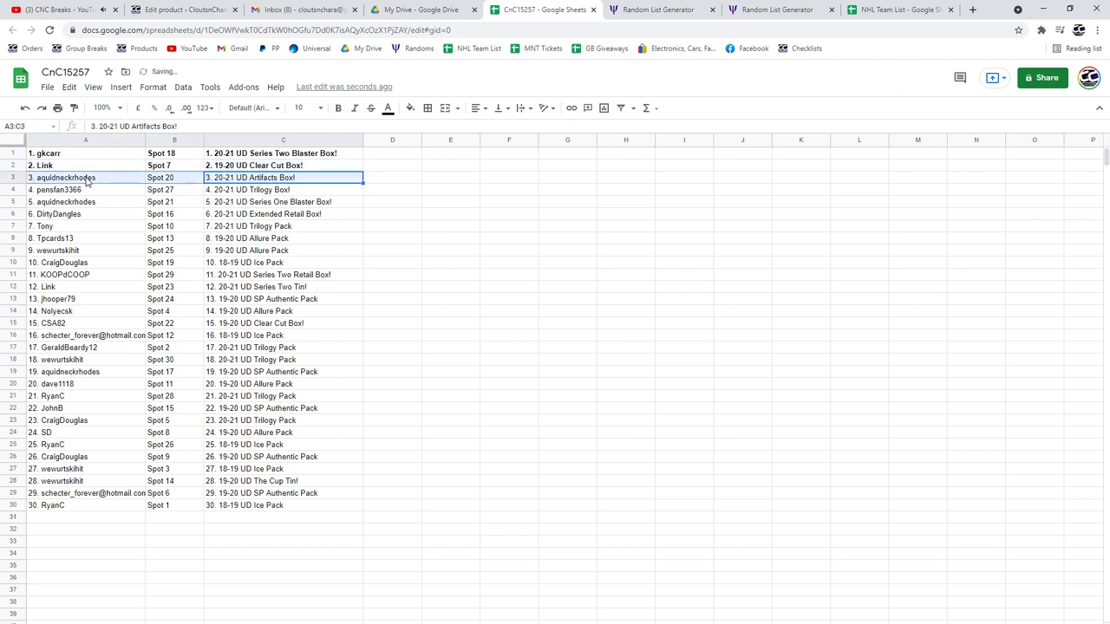
left_click(282, 189)
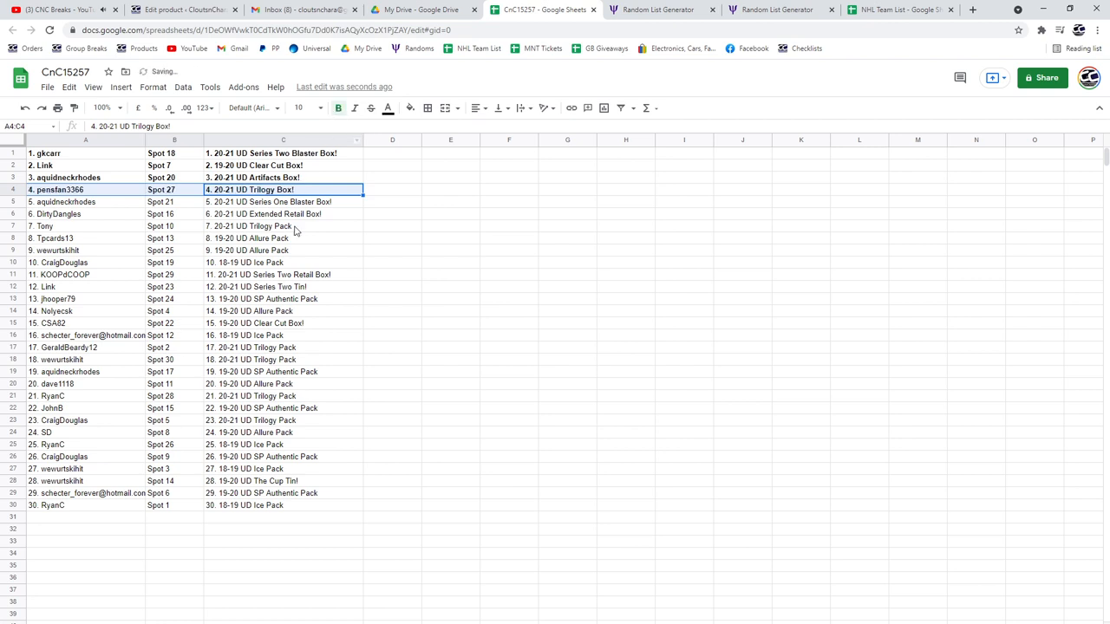
left_click(284, 202)
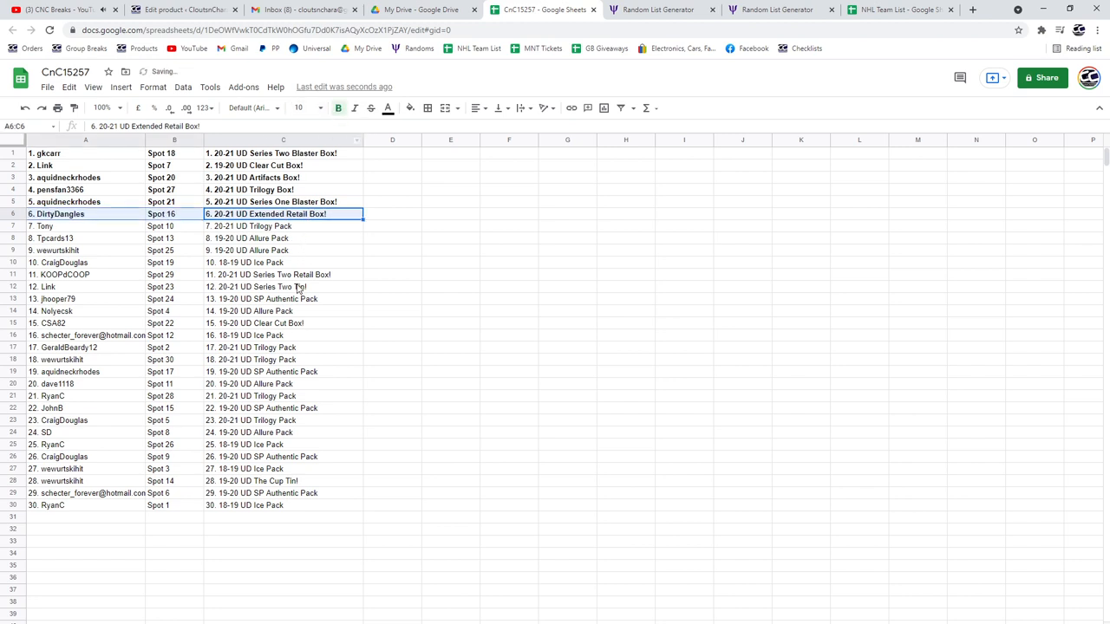
left_click(283, 275)
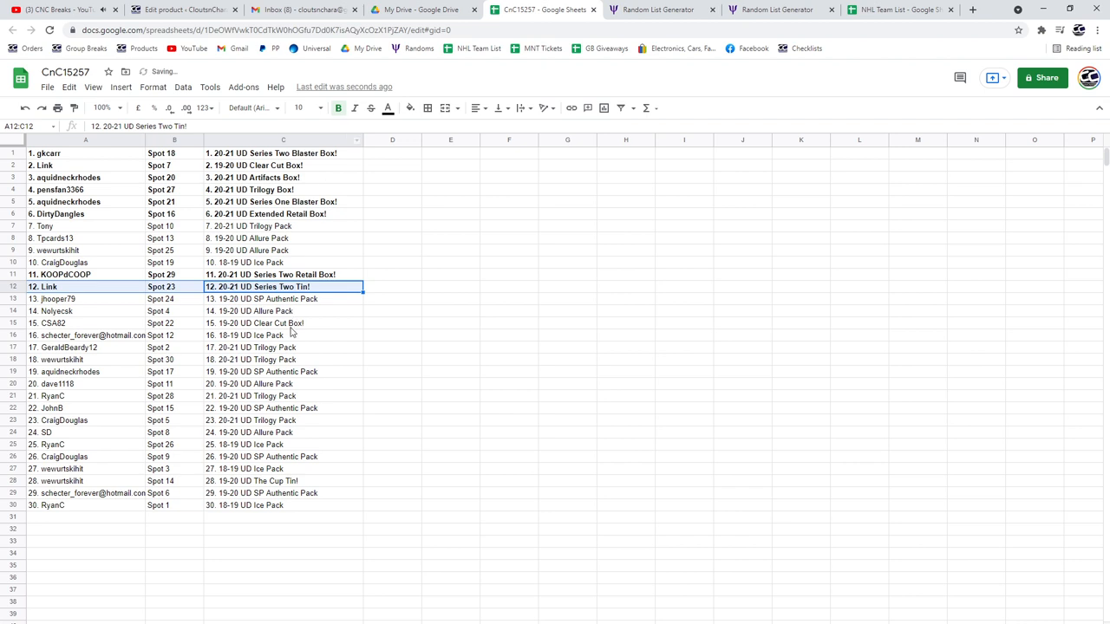
left_click(282, 322)
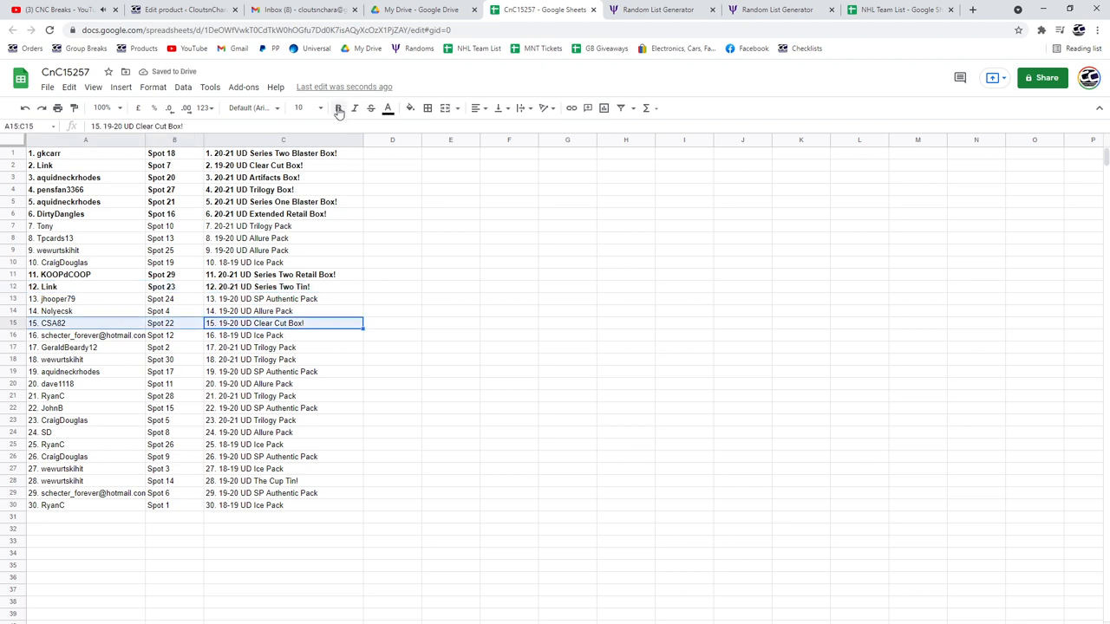
left_click(339, 107)
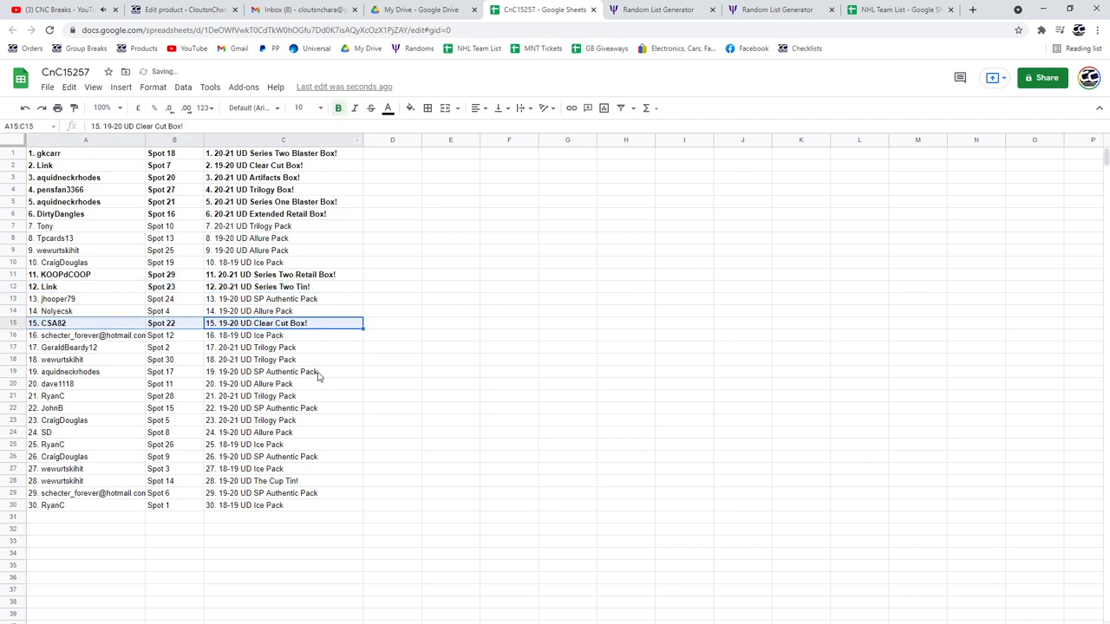
left_click(283, 480)
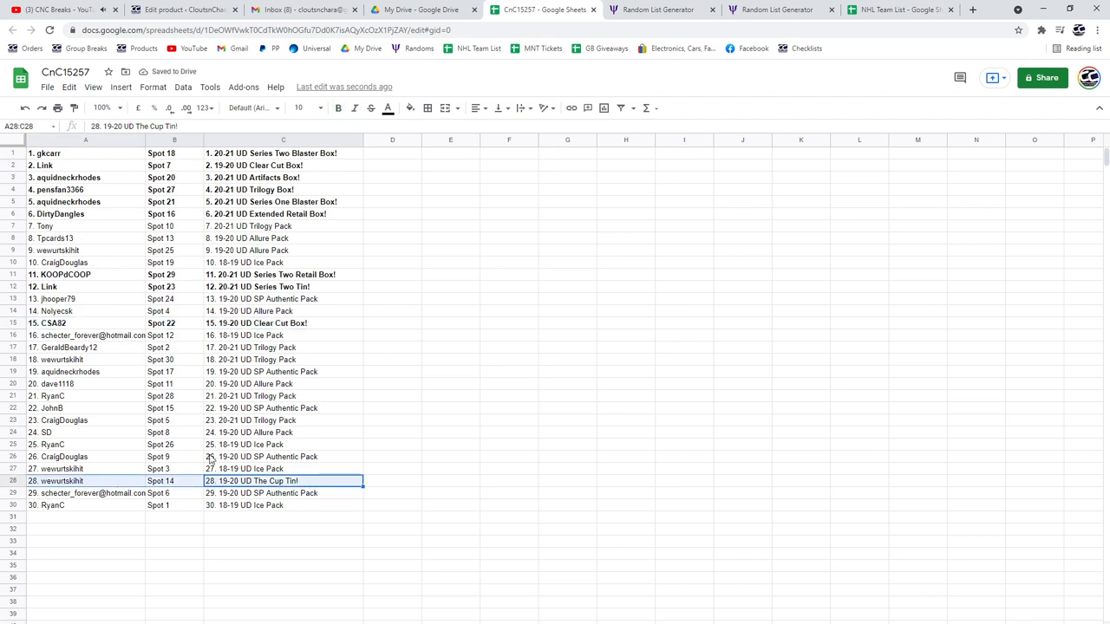